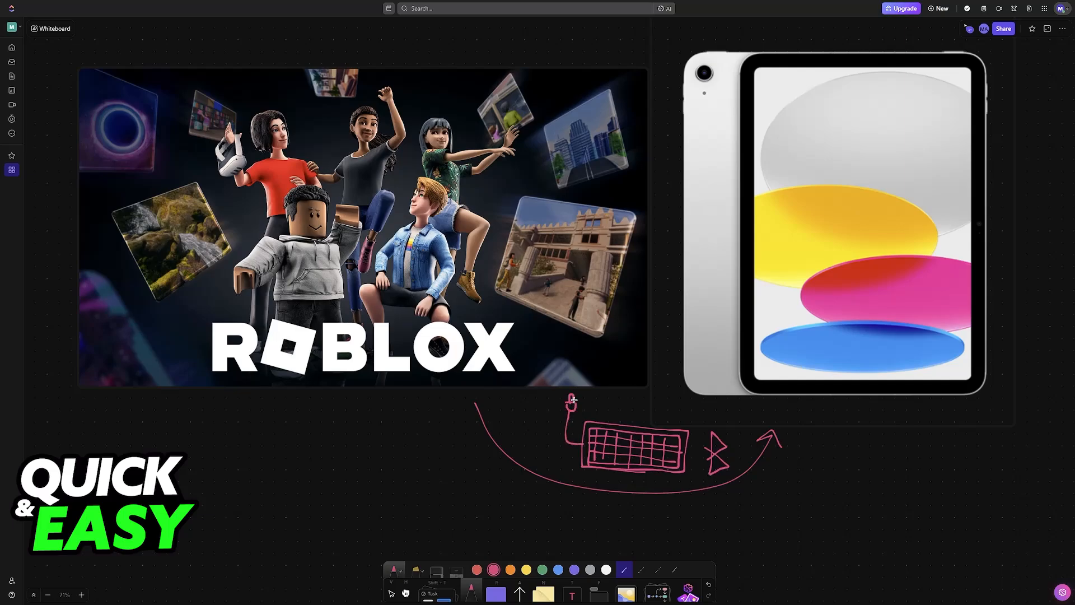
{"action": "mouse_move", "coordinate": [660, 397]}
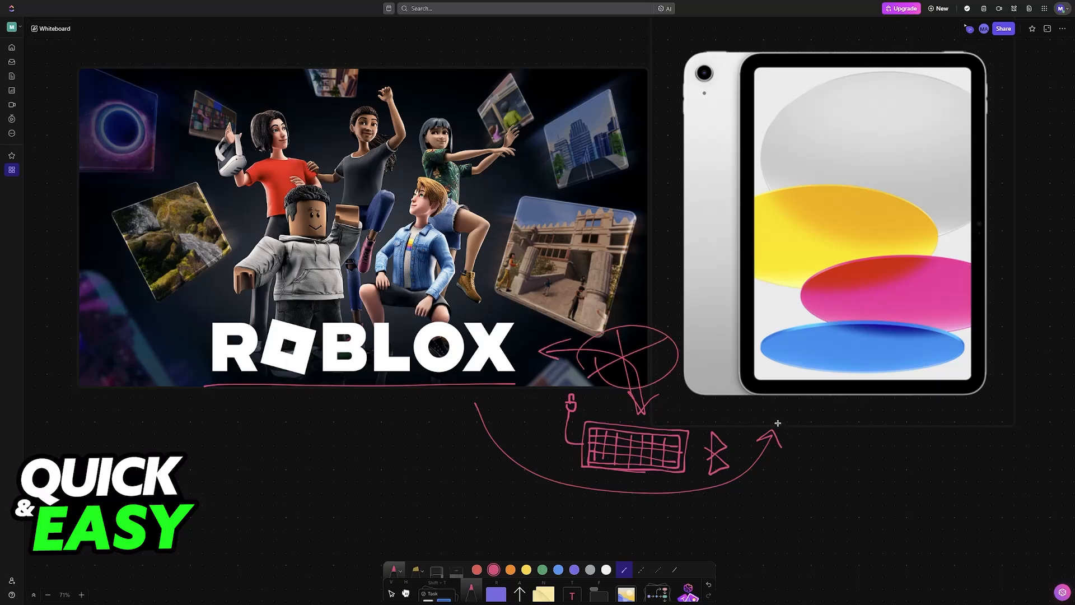
{"action": "mouse_move", "coordinate": [768, 420]}
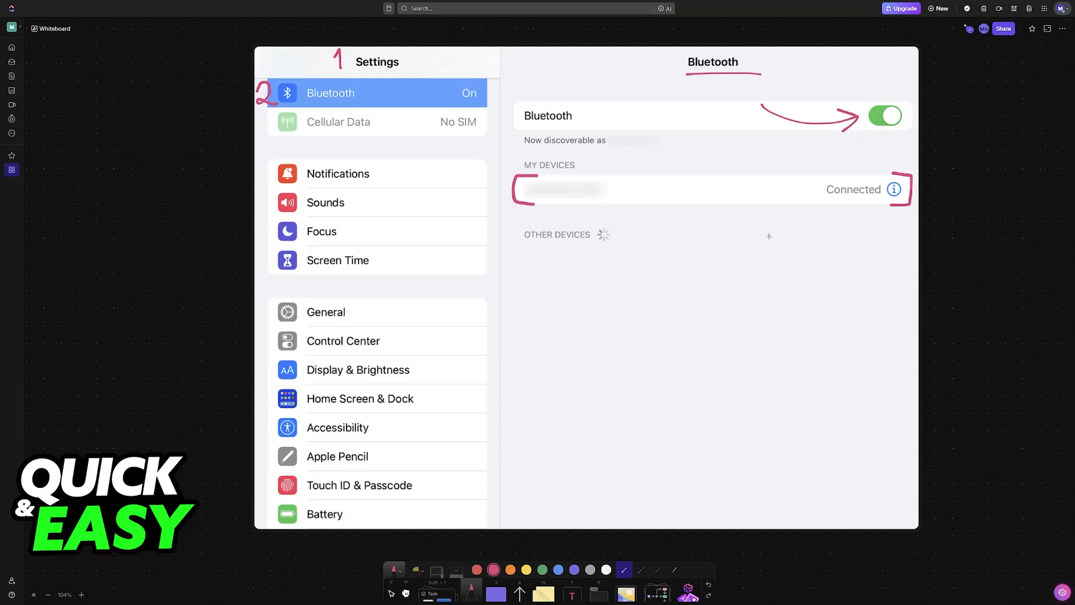
- Select the Bluetooth settings screenshot to begin annotating steps 1 and 2
{"action": "left_click", "coordinate": [337, 427]}
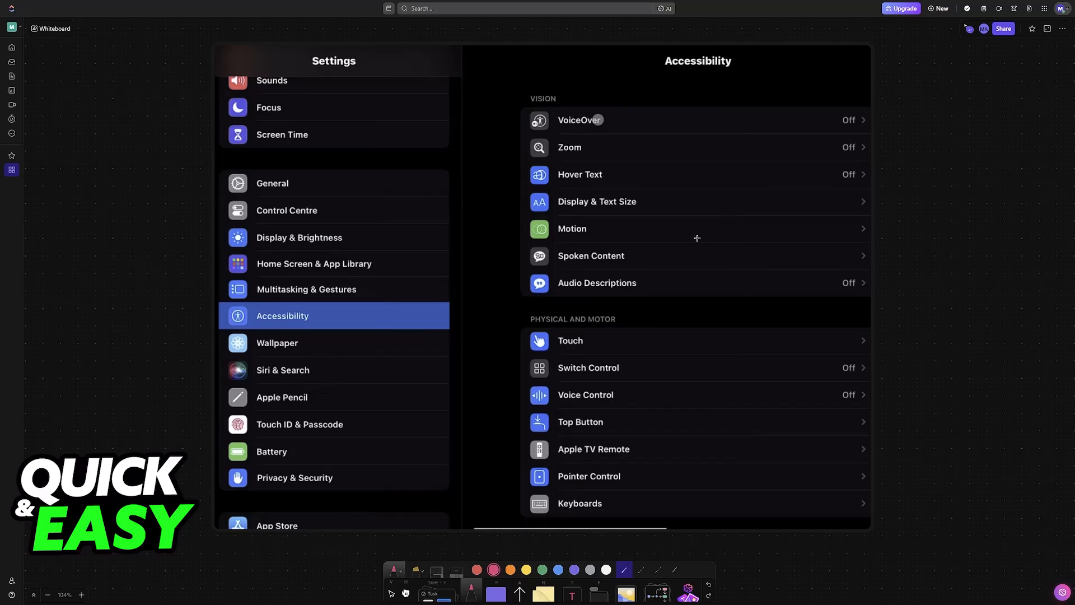
{"action": "mouse_move", "coordinate": [203, 326]}
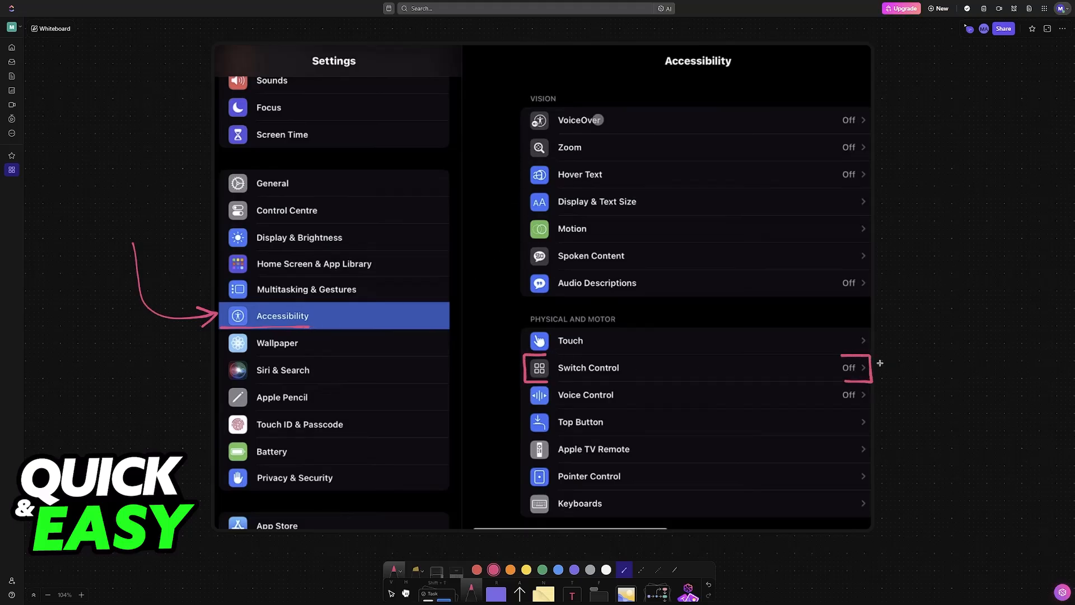
{"action": "mouse_move", "coordinate": [935, 398]}
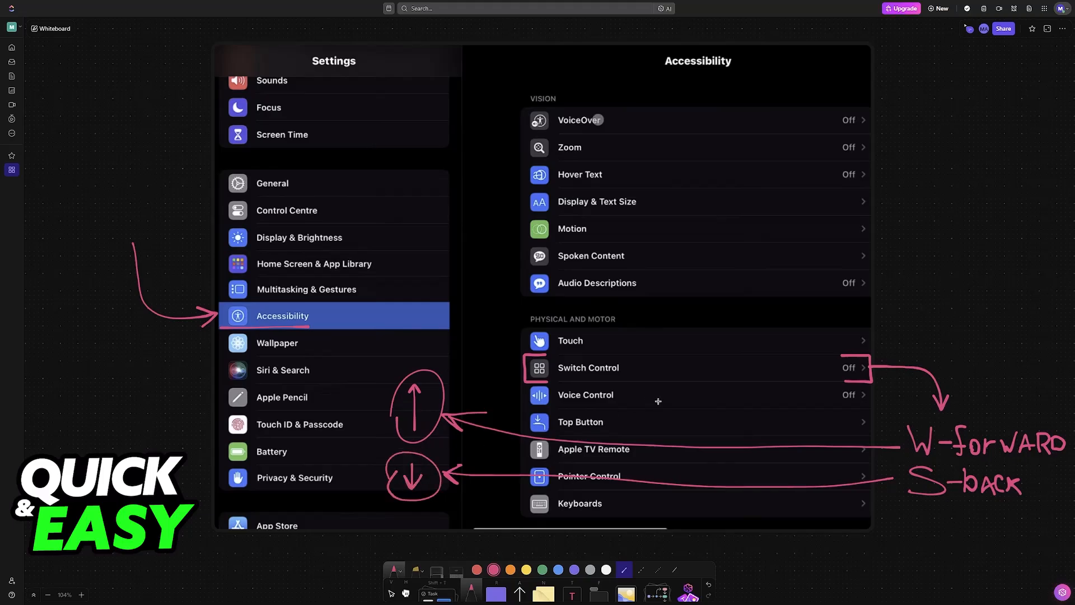
{"action": "mouse_move", "coordinate": [586, 293]}
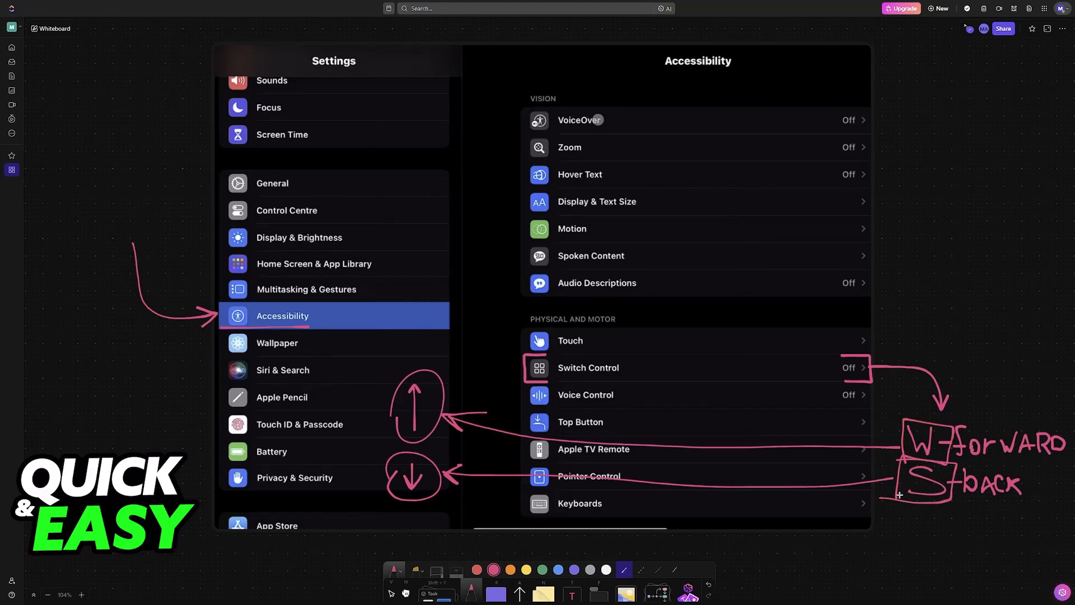
- Select the Accessibility screenshot to mark Switch Control with W-forward and S-back
{"action": "left_click", "coordinate": [587, 367]}
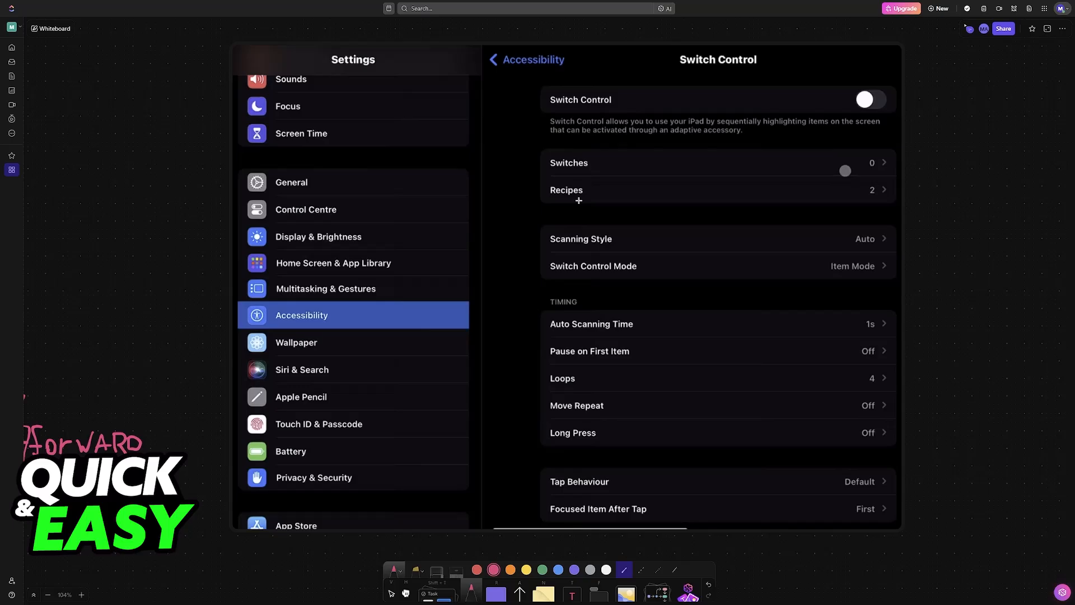